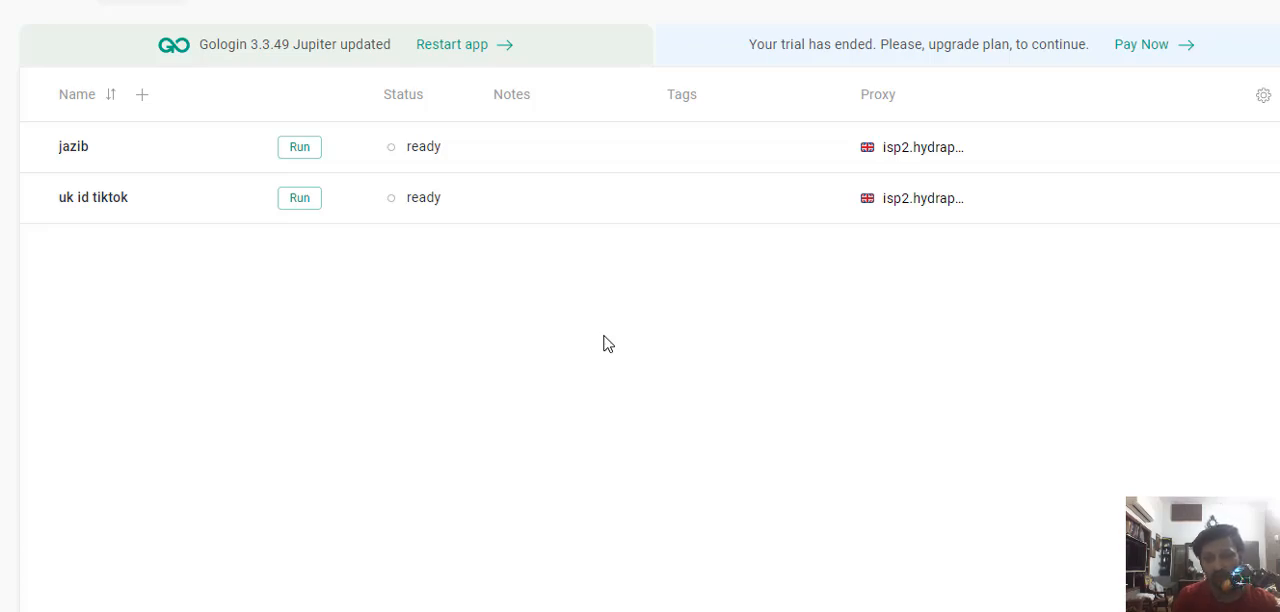
pyautogui.moveTo(626, 380)
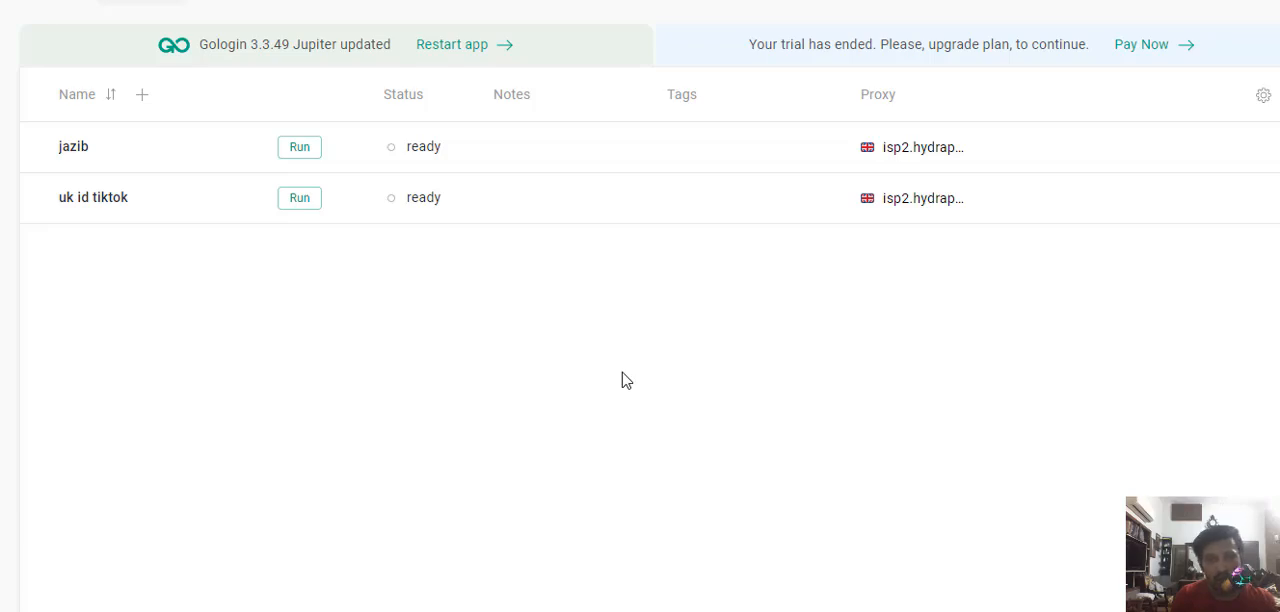
pyautogui.moveTo(650, 425)
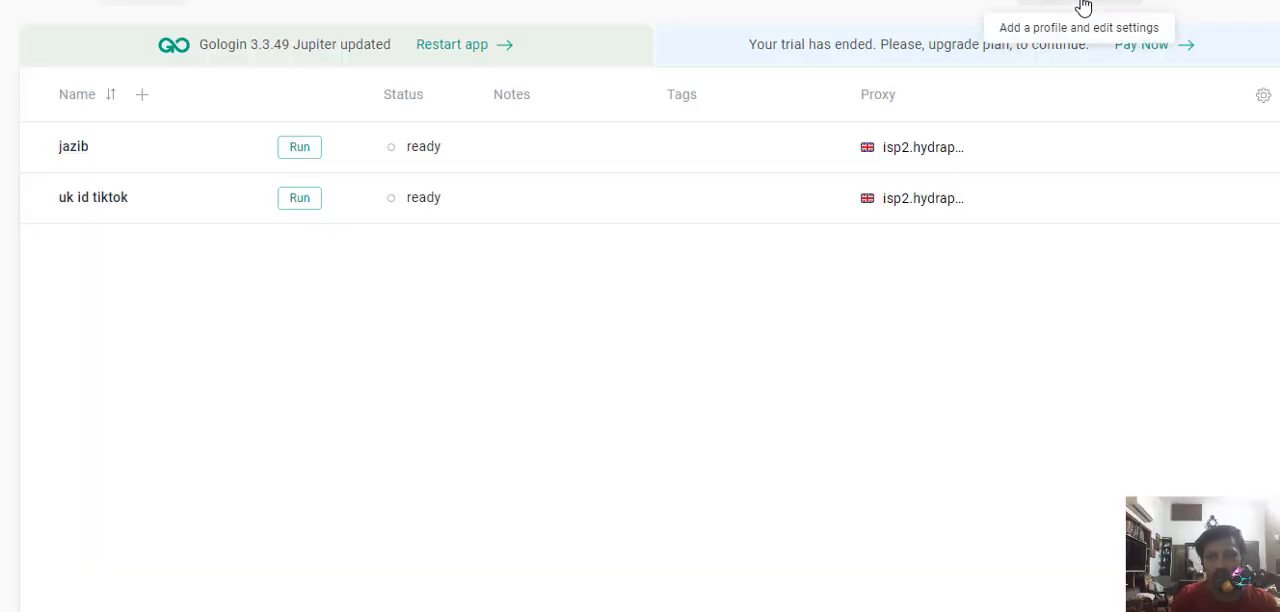
# Add a new GoLogin profile named 'facebook marketplace'
pyautogui.click(142, 94)
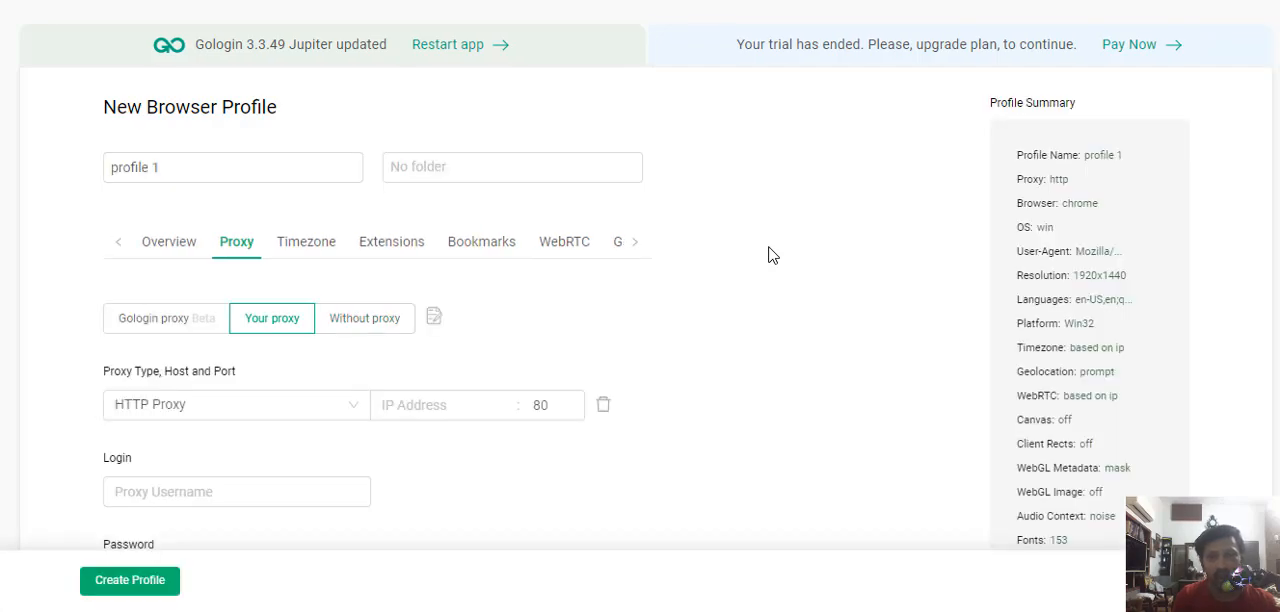
pyautogui.click(232, 167)
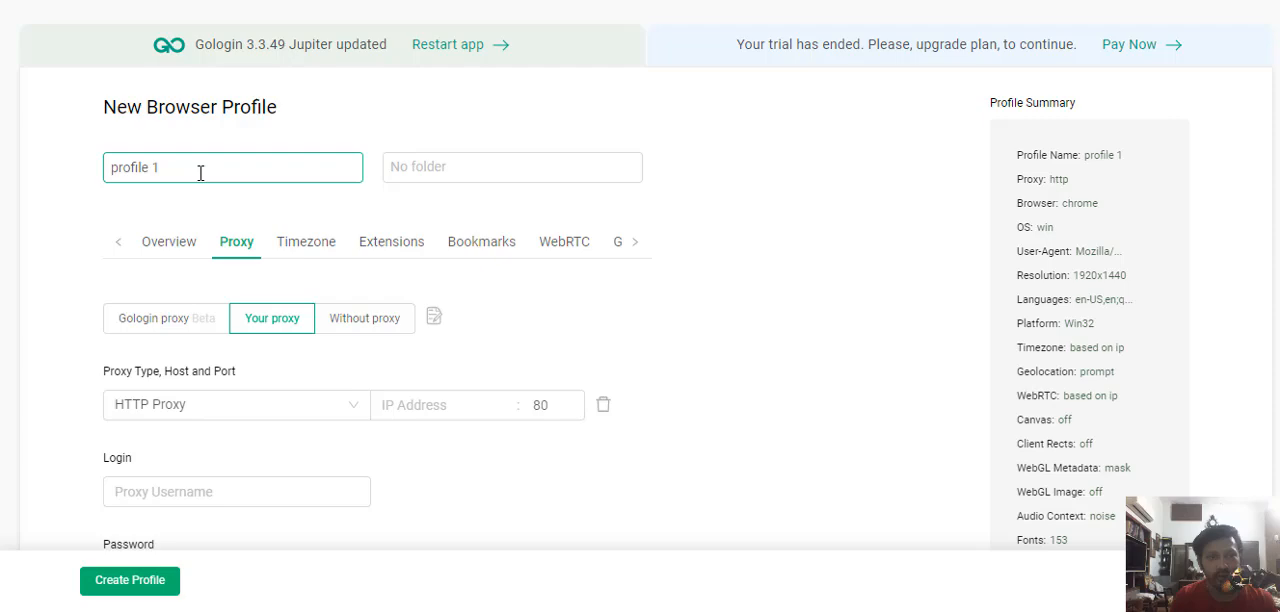
pyautogui.write('facebook marketplace')
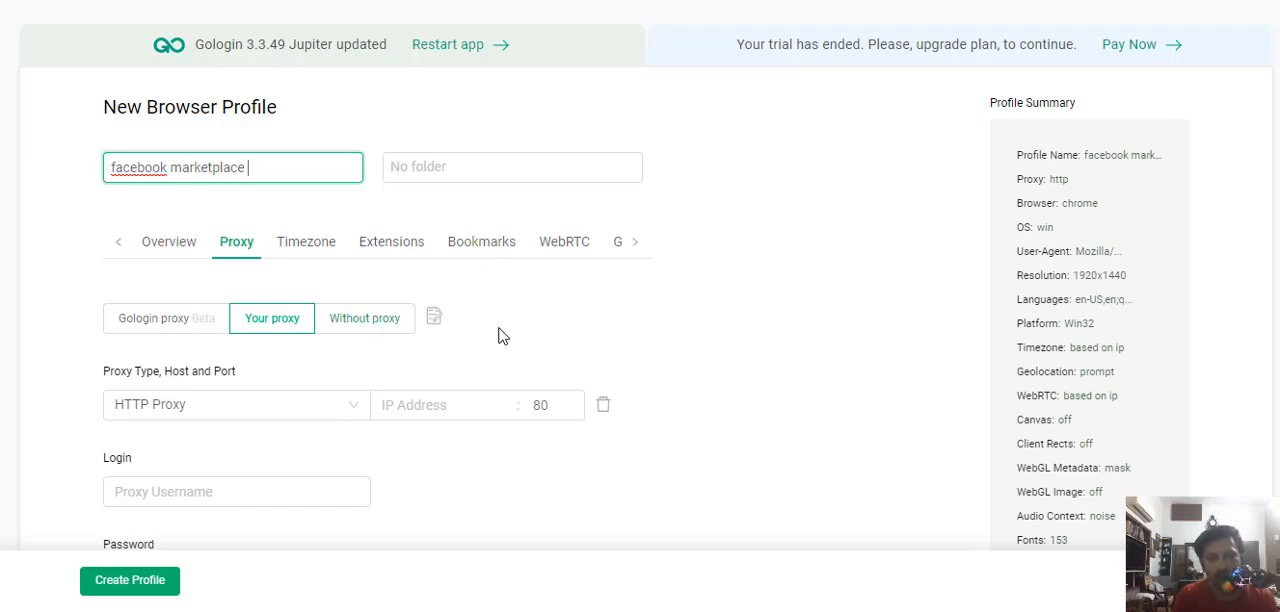
pyautogui.moveTo(238, 372)
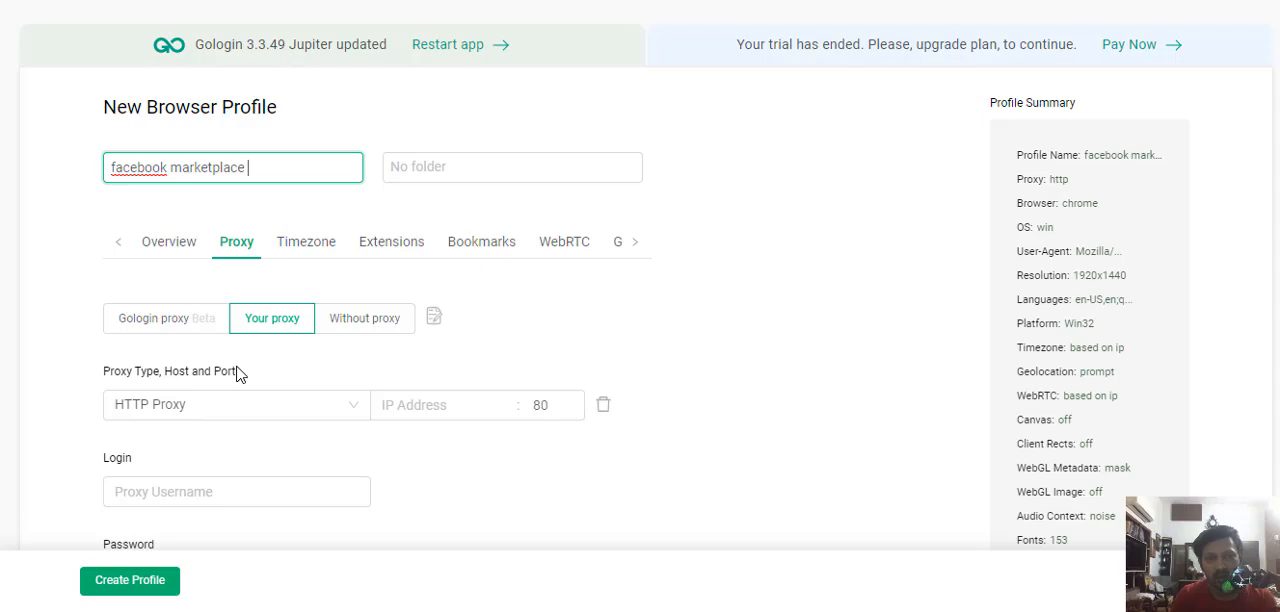
# Select the proxy IP address field, then scroll down to the proxy username field
pyautogui.click(442, 405)
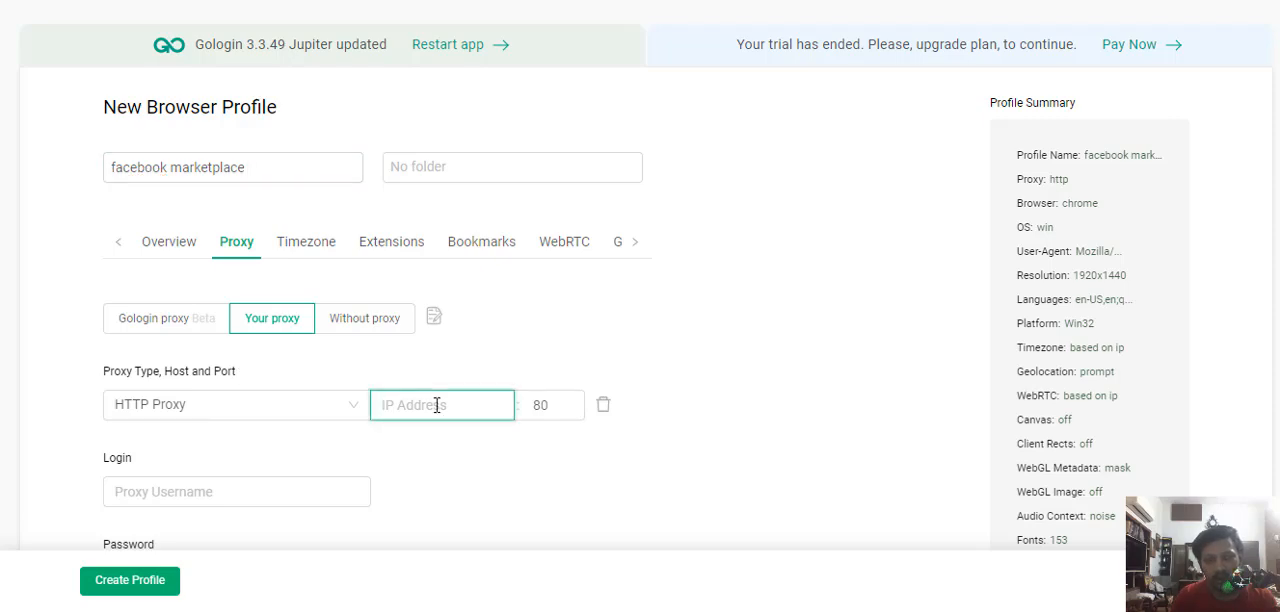
pyautogui.scroll(-3)
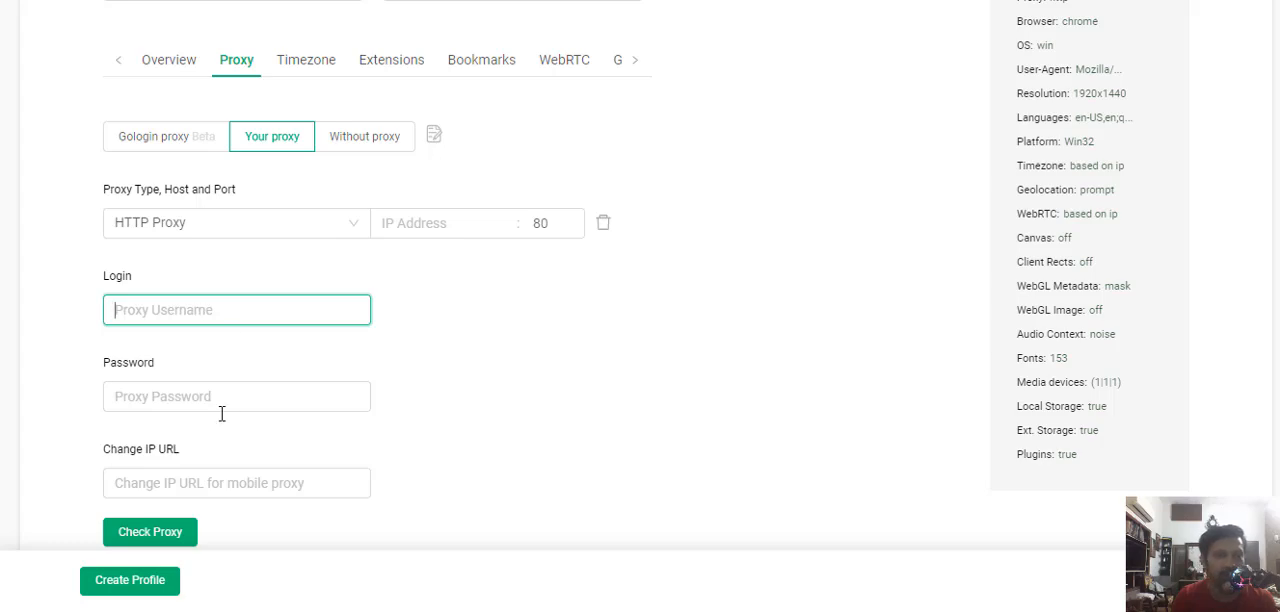
pyautogui.click(237, 396)
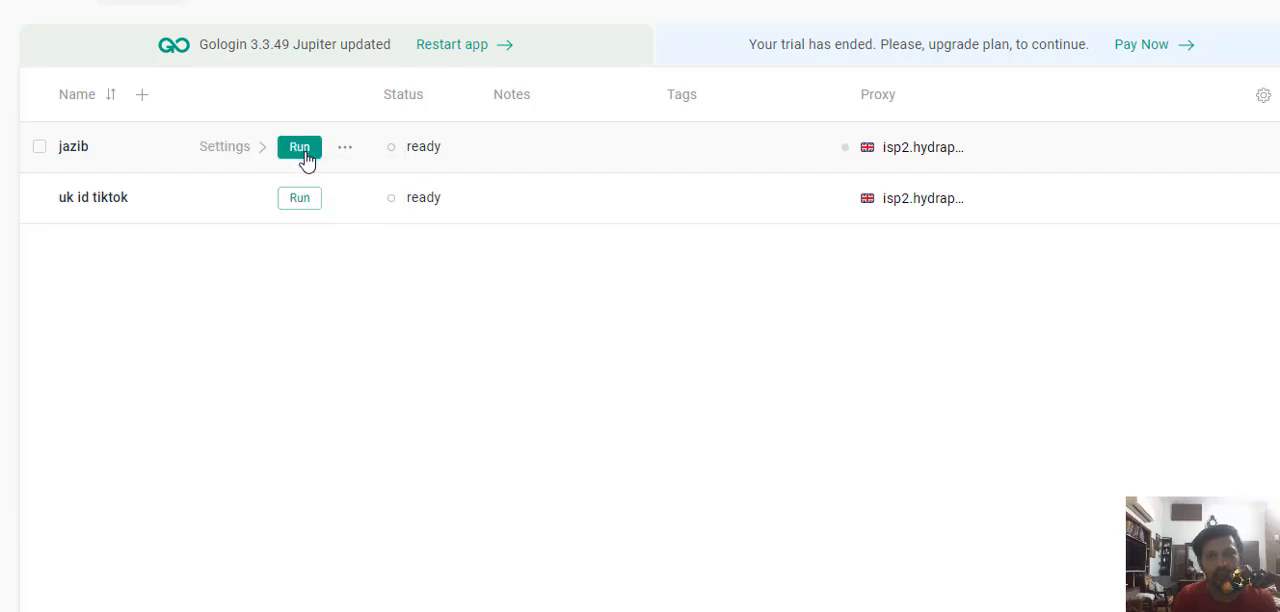
pyautogui.moveTo(433, 388)
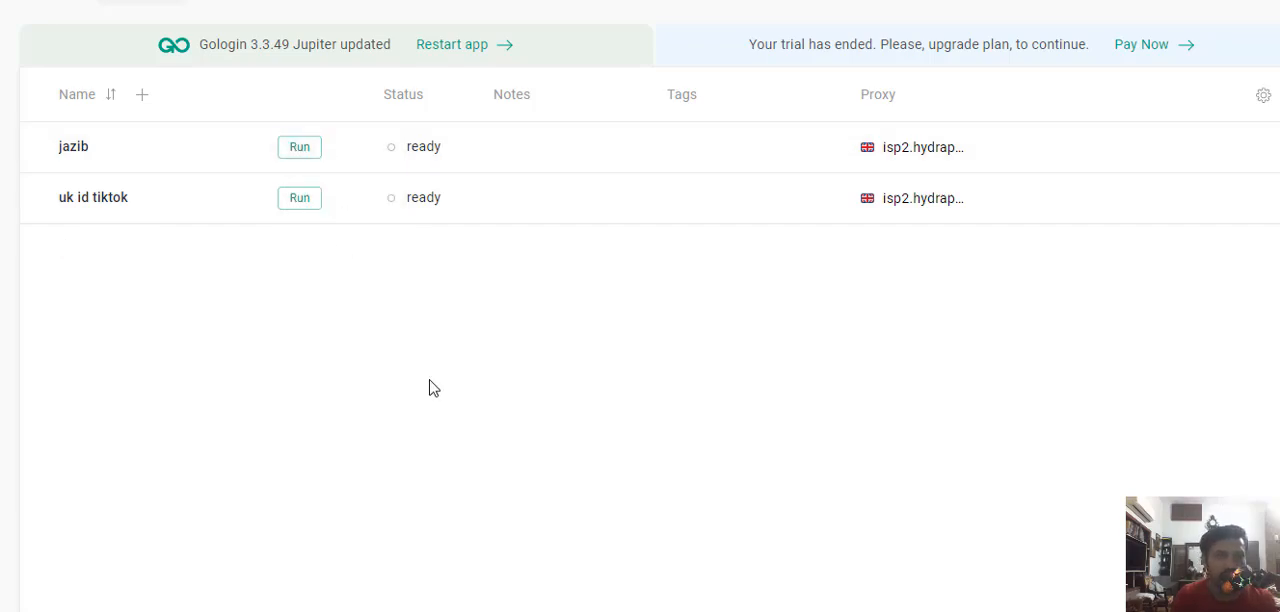
pyautogui.moveTo(715, 516)
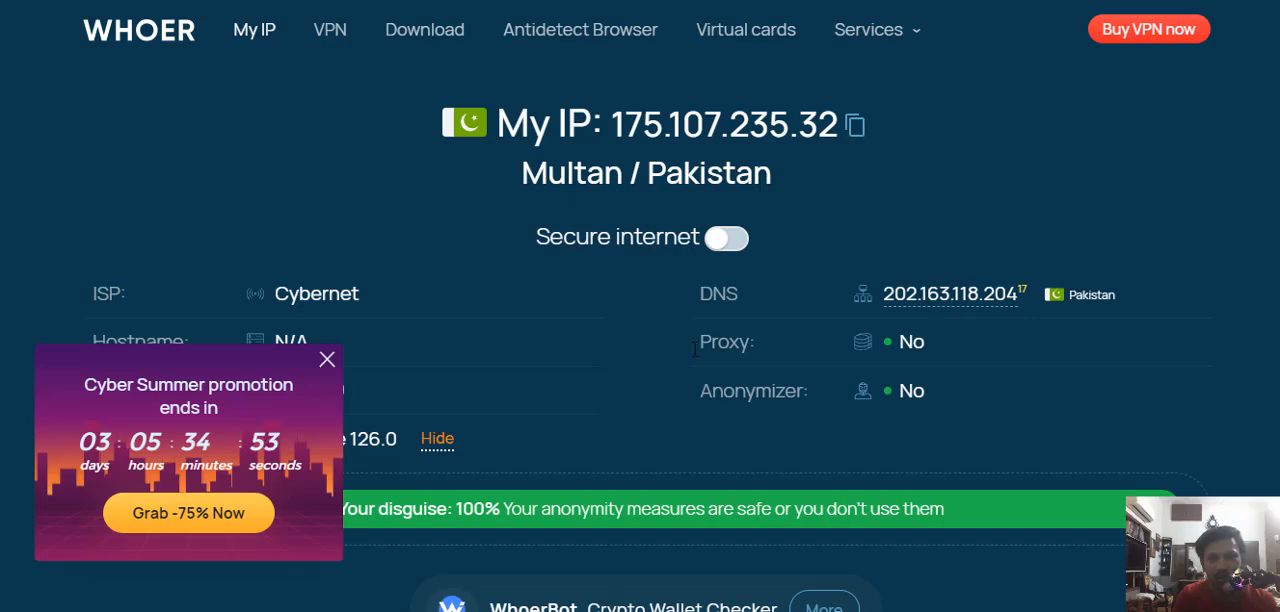
# Check on Whoer.net that the IP resolves to Multan, Pakistan with no proxy
pyautogui.click(327, 359)
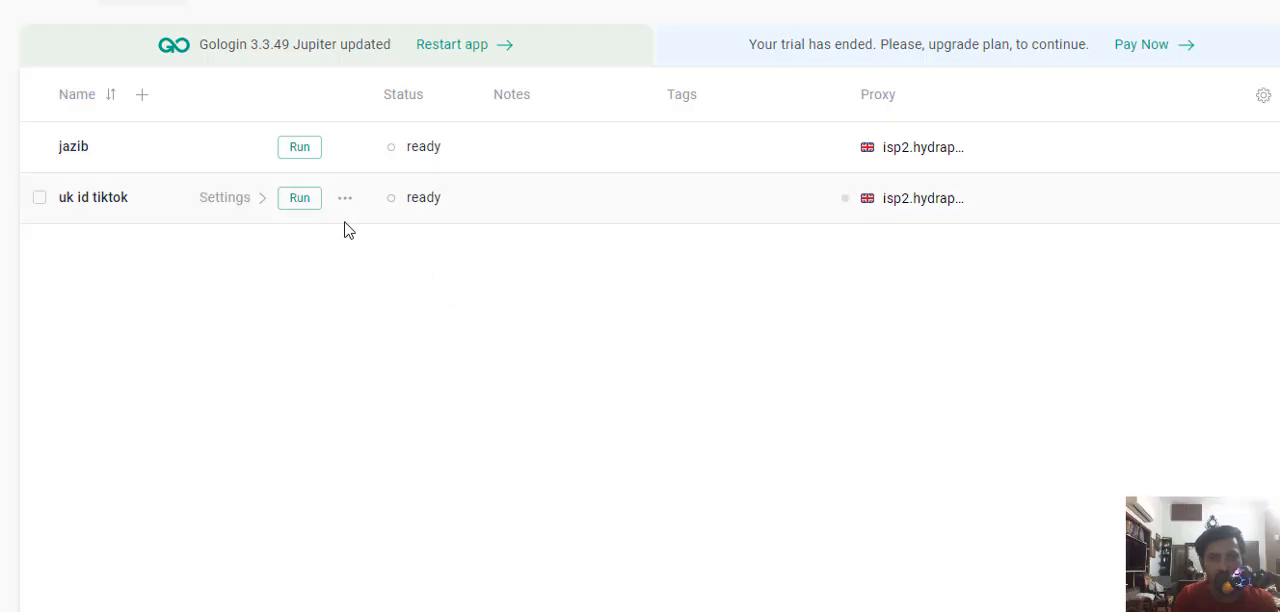
pyautogui.moveTo(315, 254)
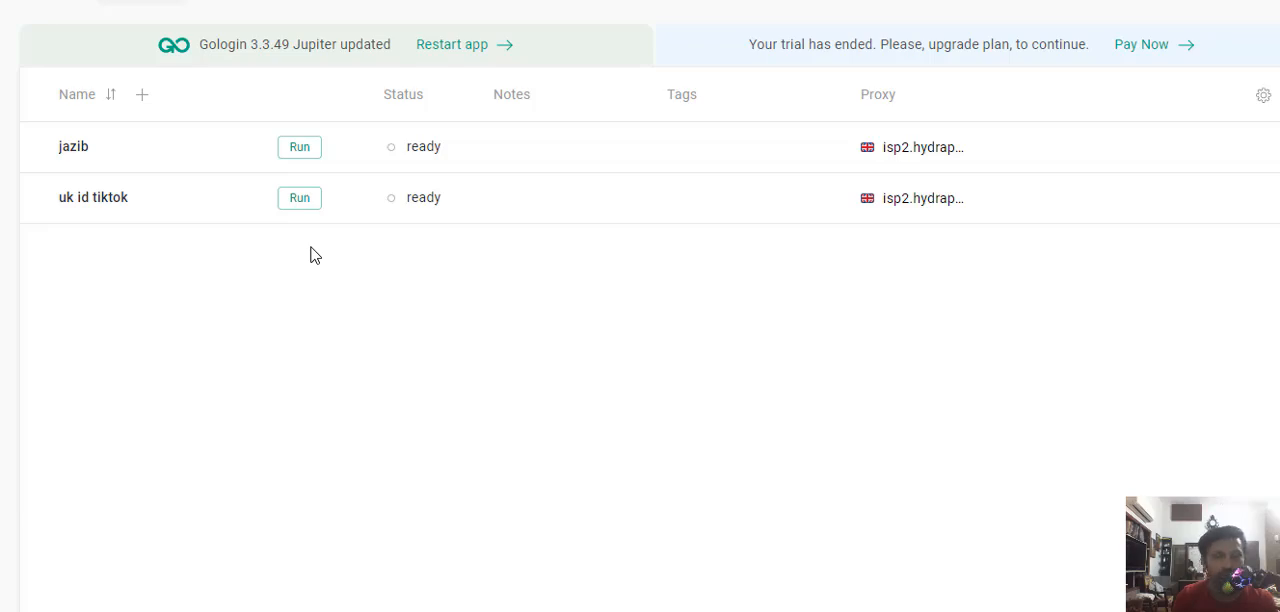
pyautogui.moveTo(340, 317)
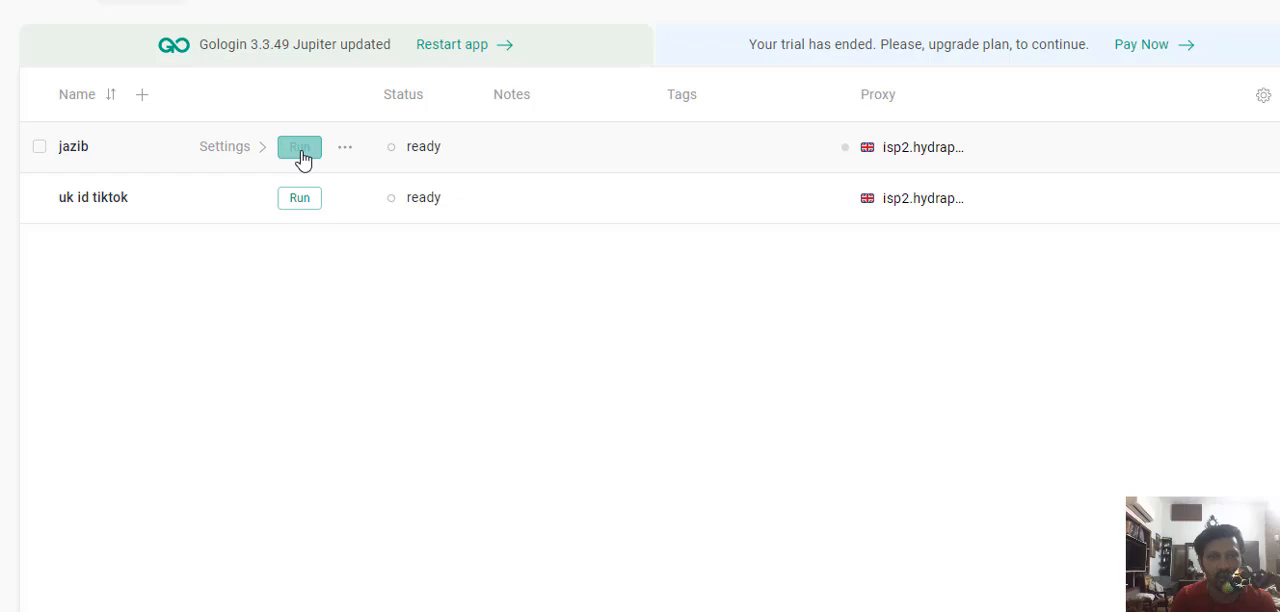
pyautogui.moveTo(400, 343)
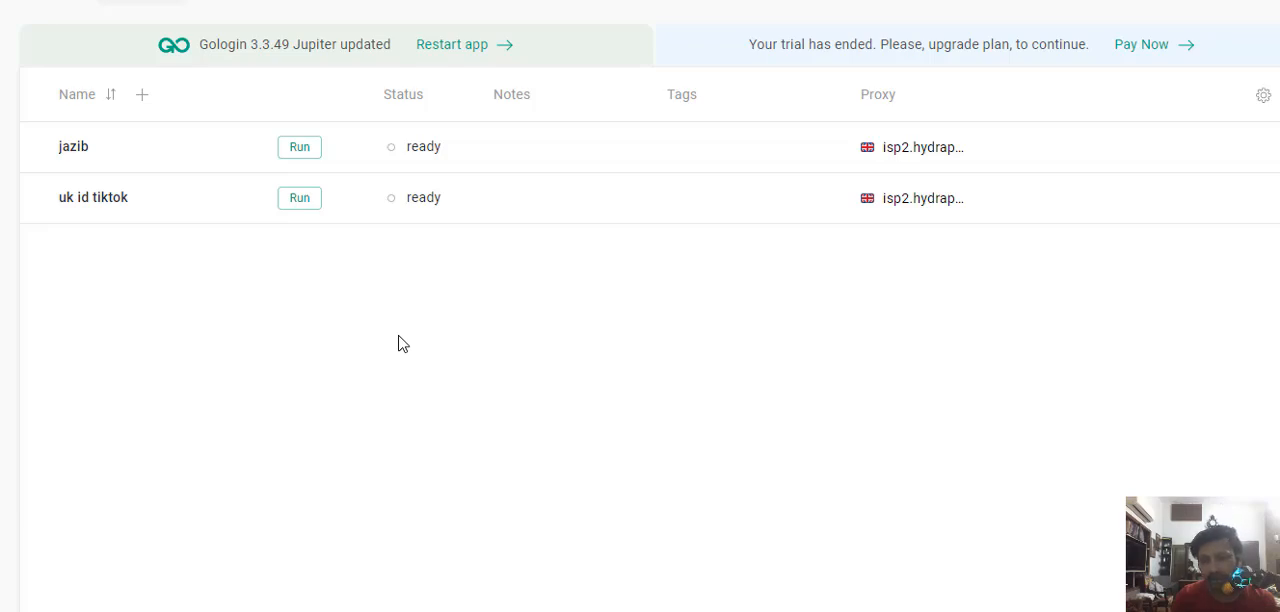
pyautogui.moveTo(504, 400)
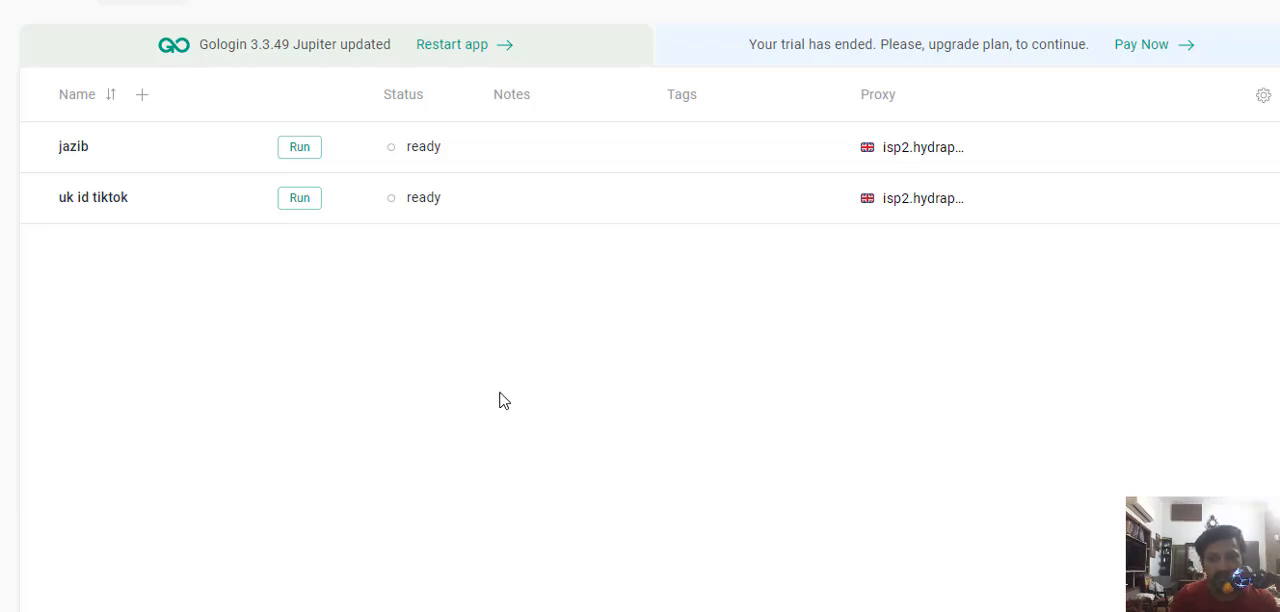